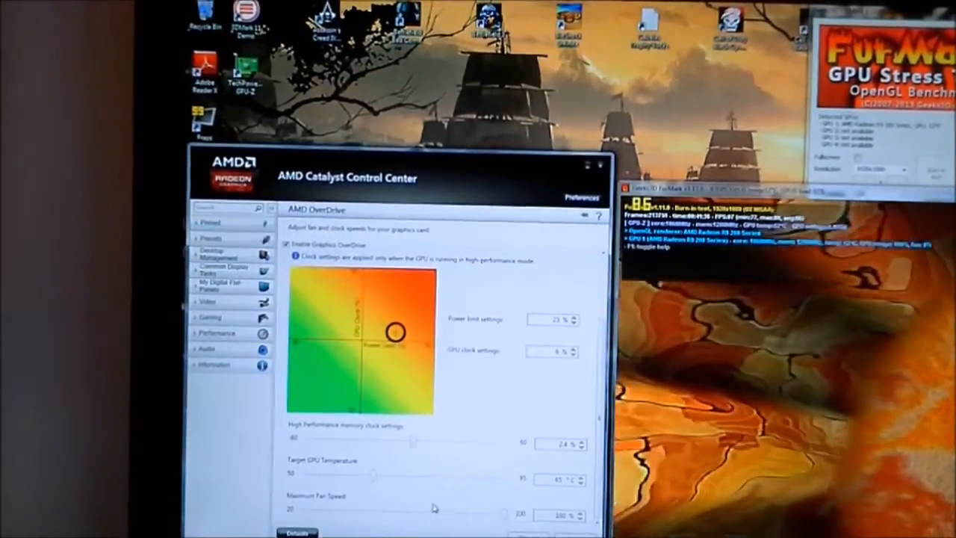
mouse_move(342, 514)
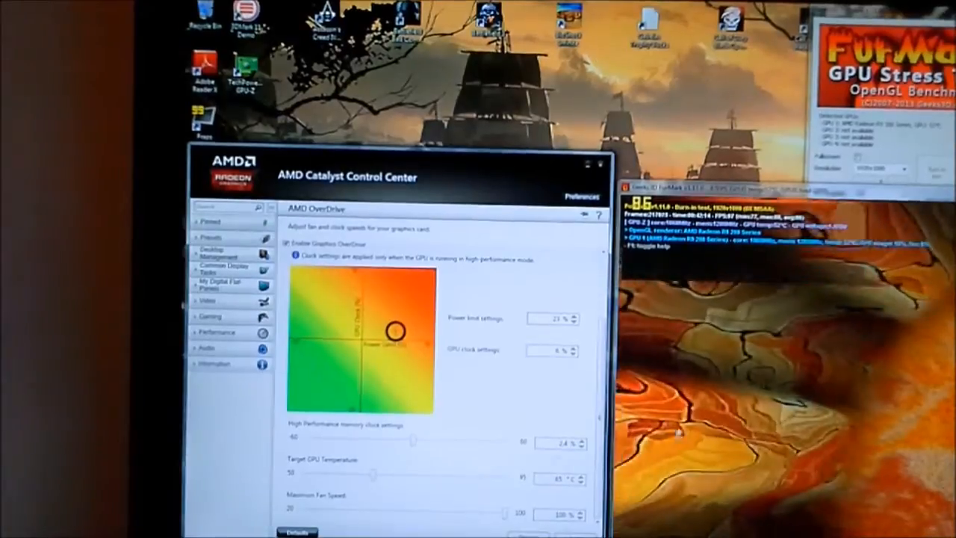
mouse_move(481, 481)
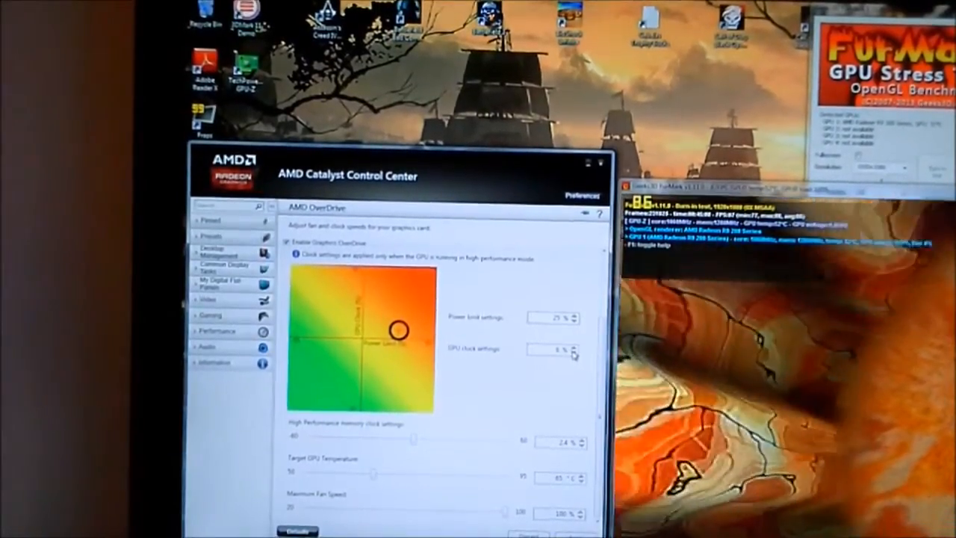
- Step the GPU clock overclock percentage down by one increment in OverDrive
left_click(575, 348)
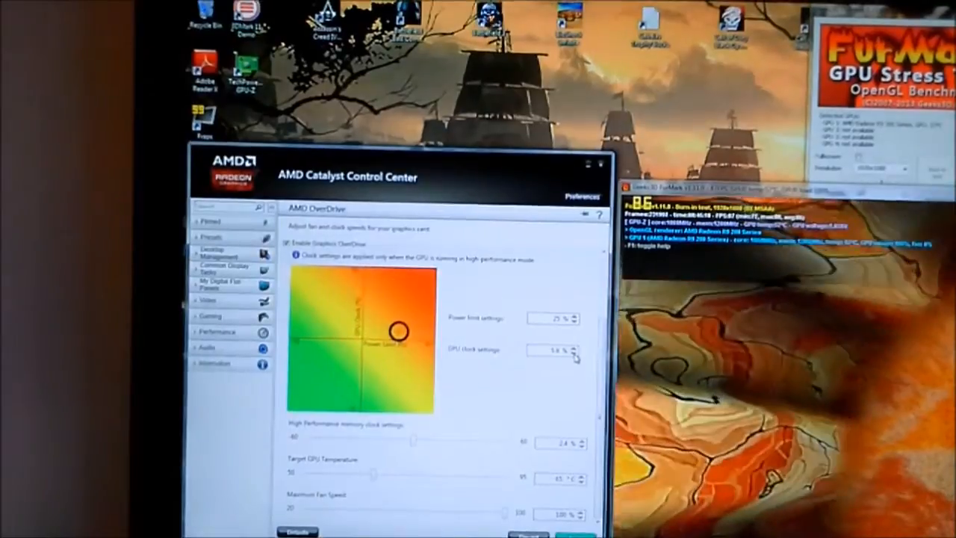